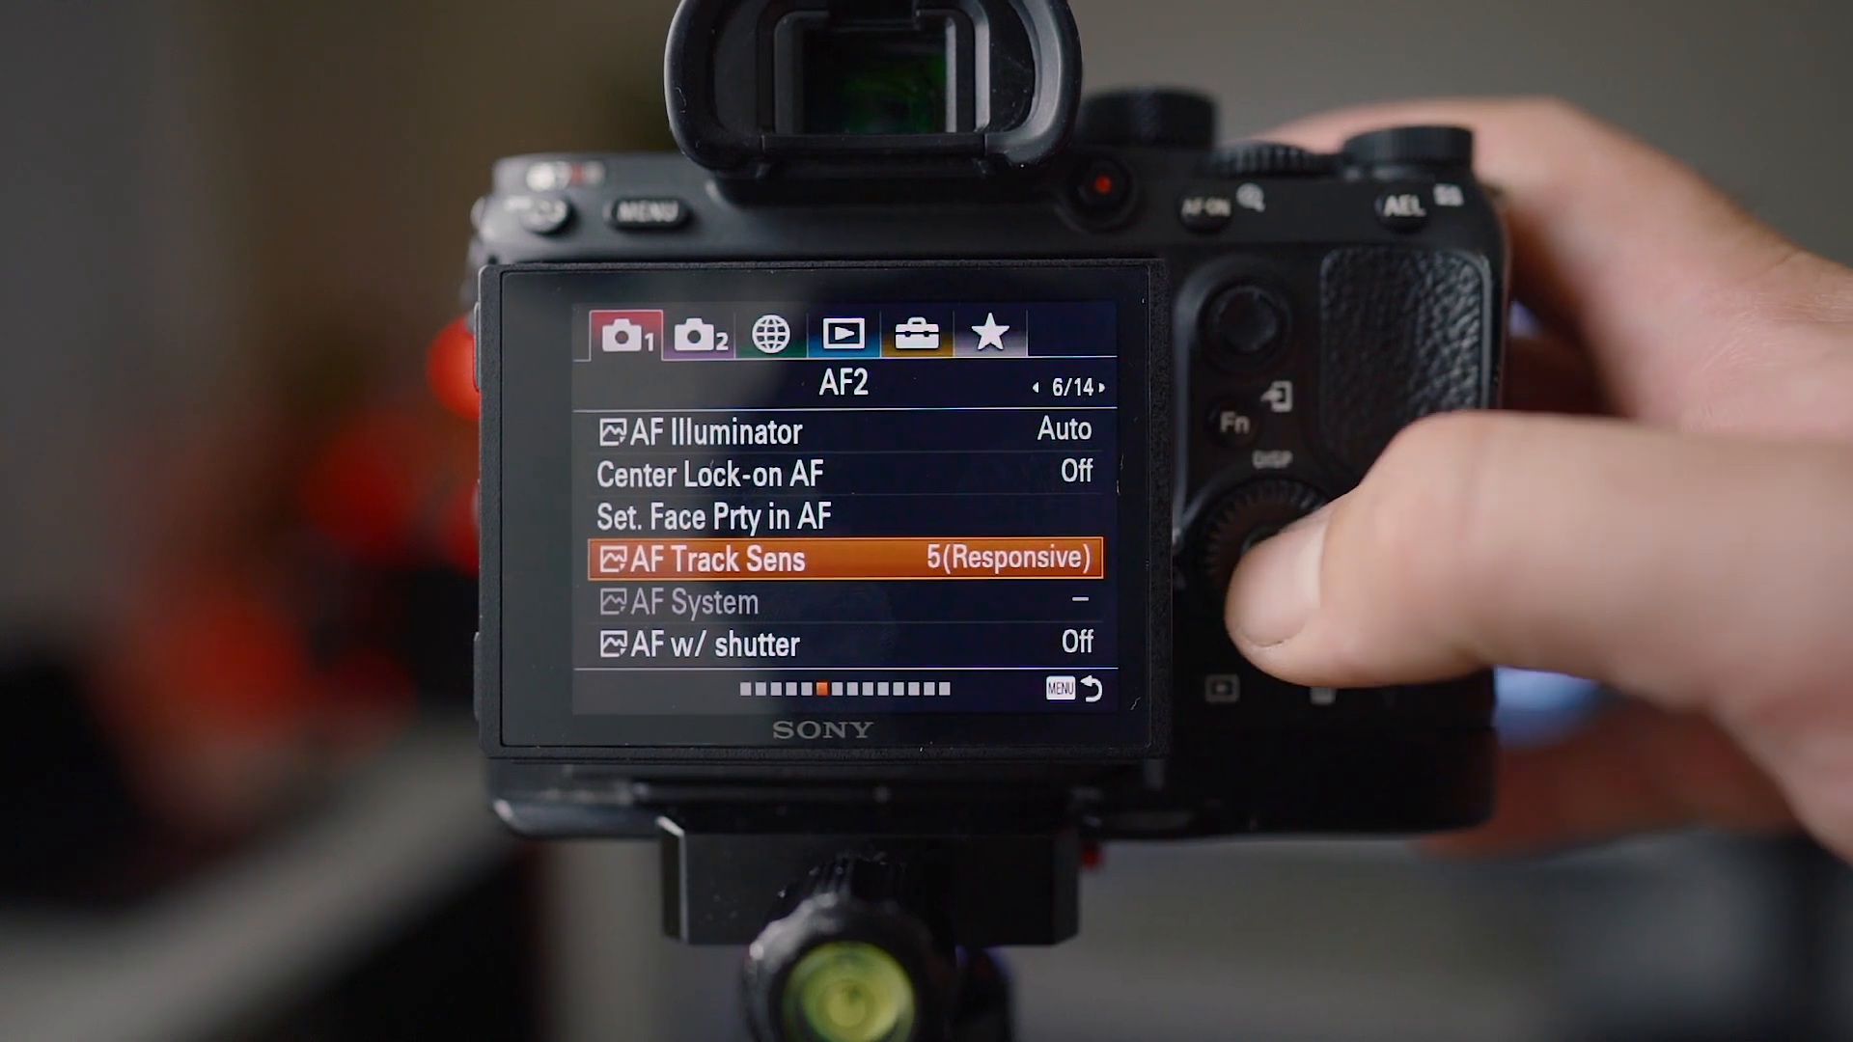
# Step: Set ISO to ISO AUTO with 1/250 minimum shutter speed and Multi metering on Exposure1
pyautogui.click(843, 558)
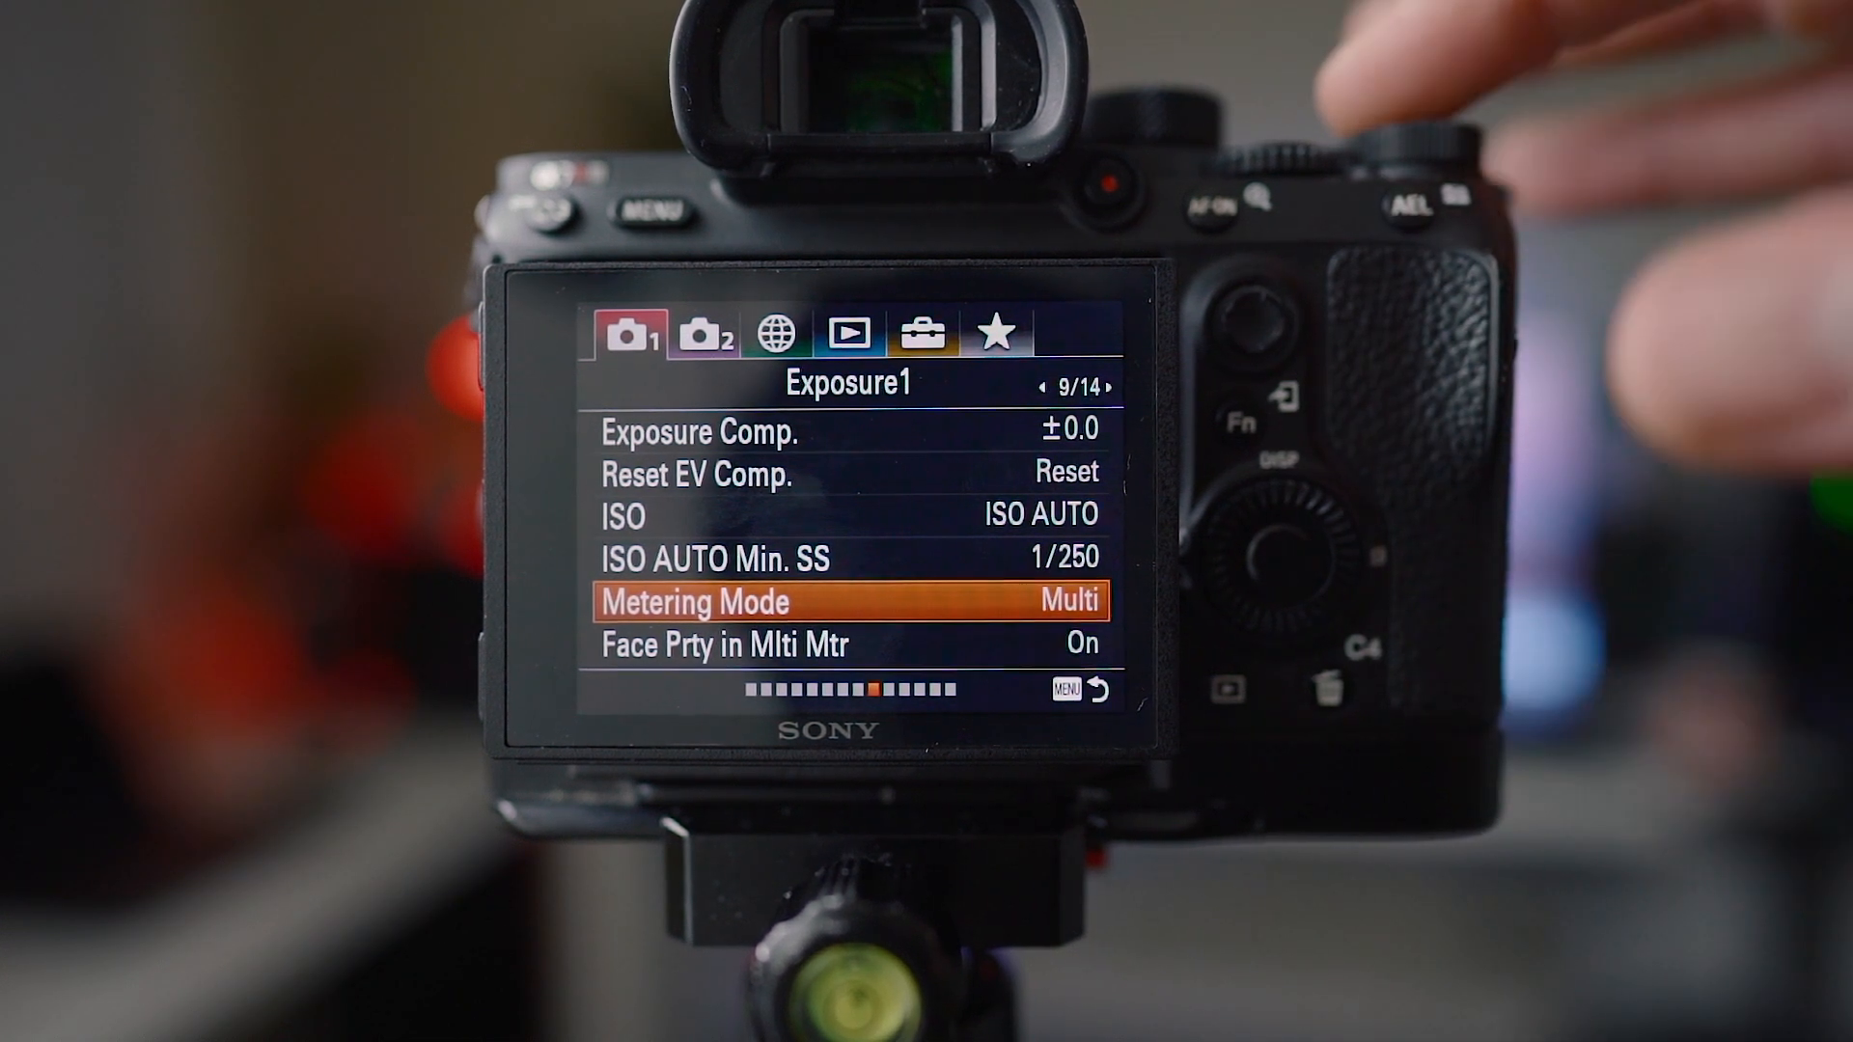
# Step: Set White Balance to Auto: White and AWB priority to White
pyautogui.press('down')
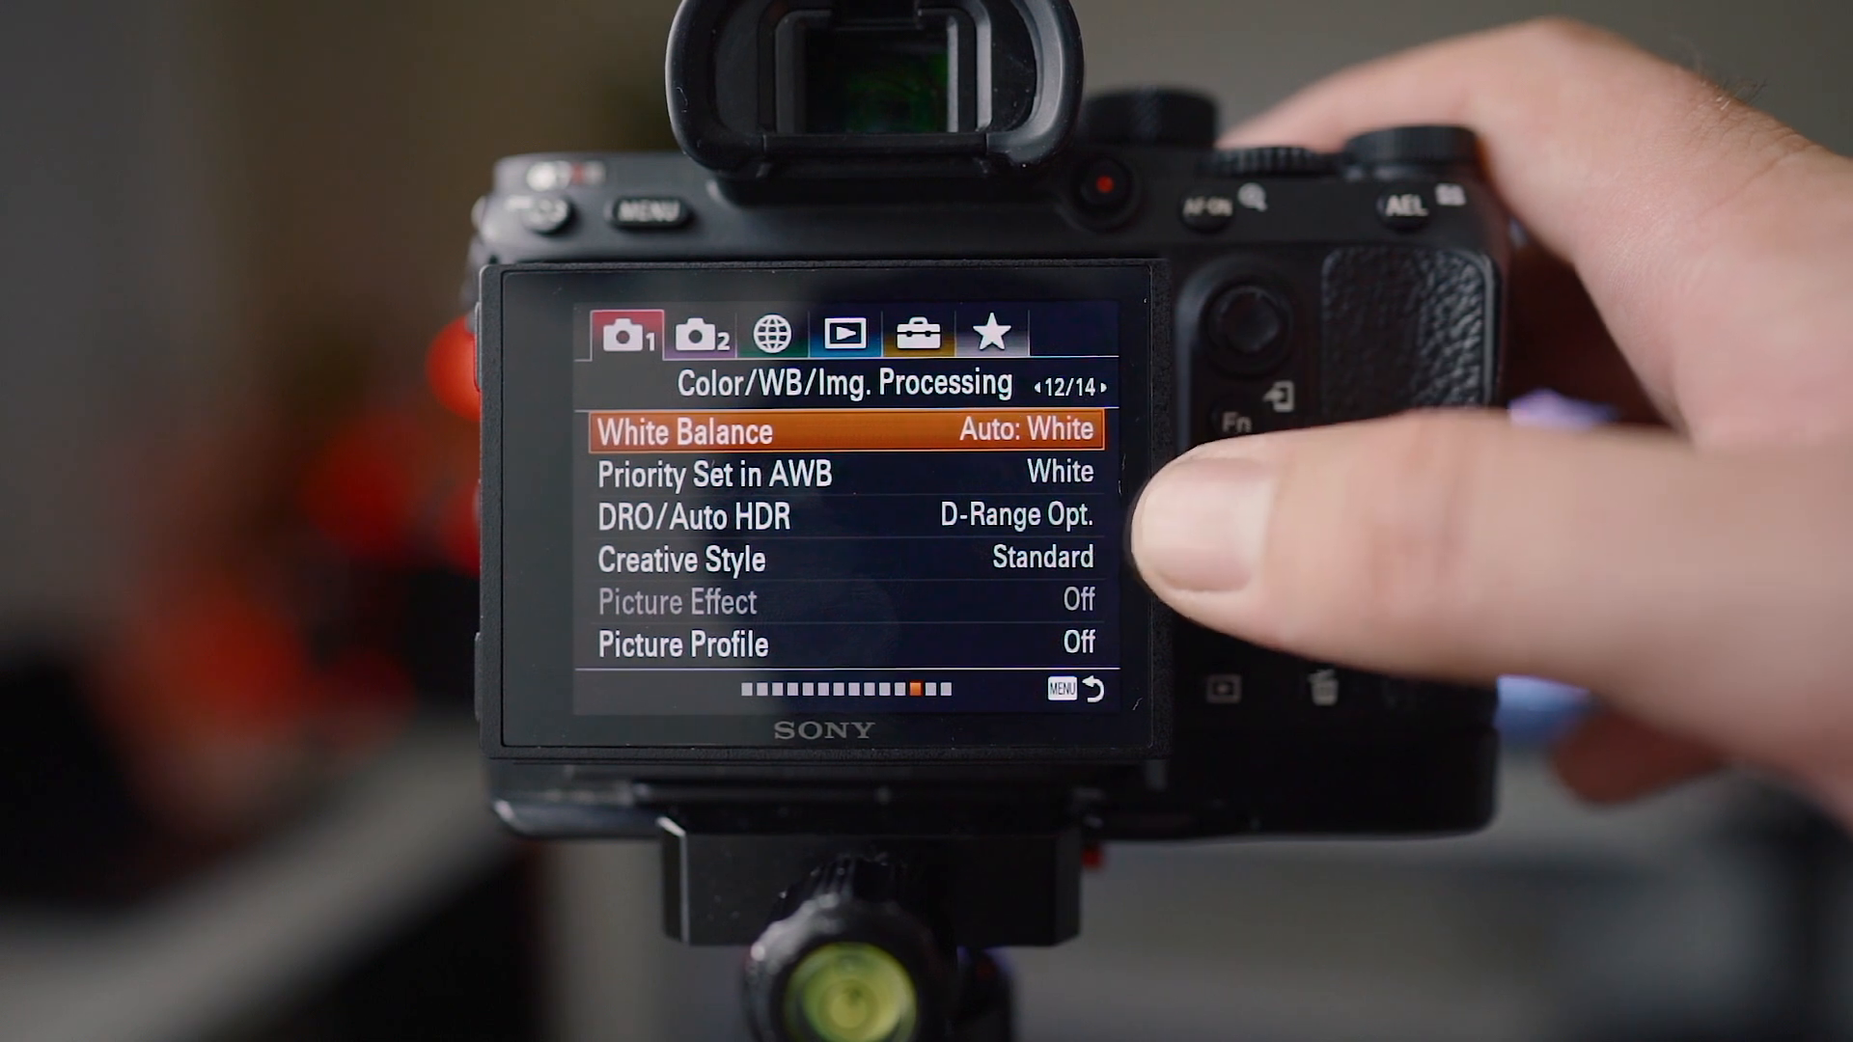
pyautogui.press('Down')
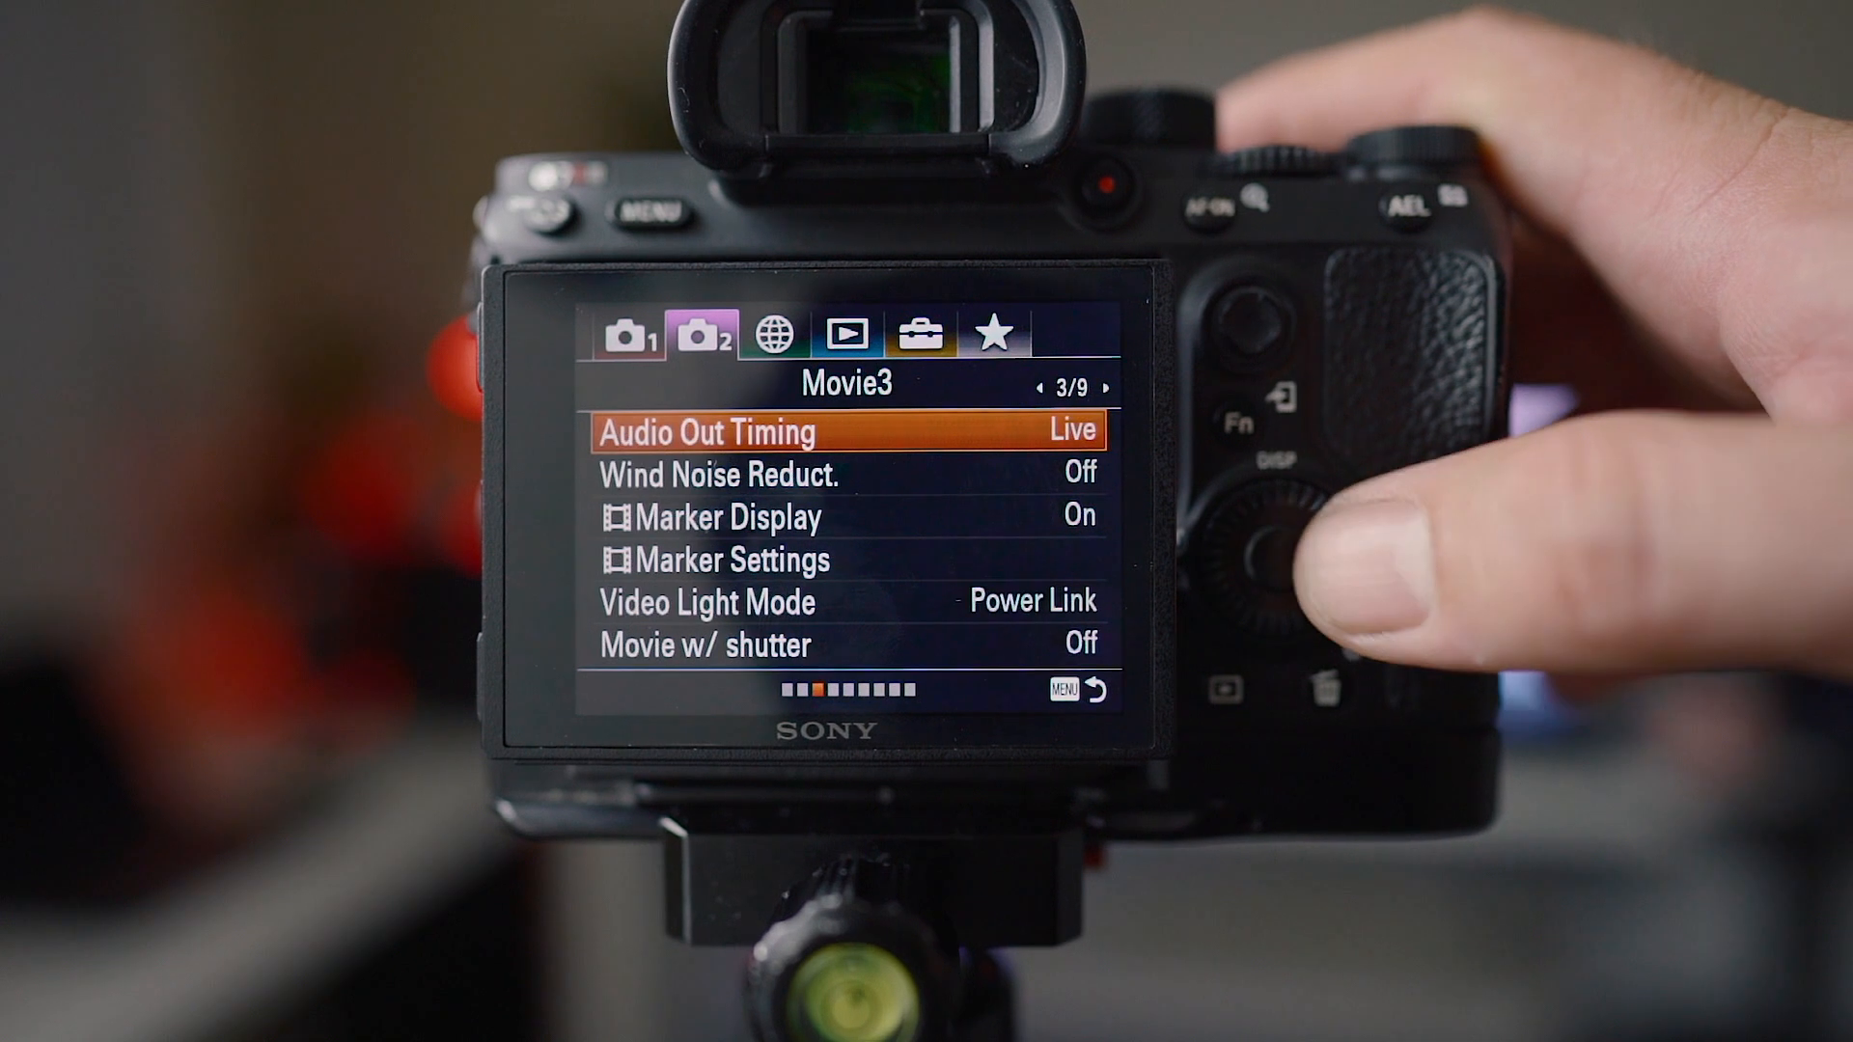
# Step: Set Audio Out Timing to Live, Wind Noise Reduct. Off and Marker Display On
pyautogui.click(1253, 544)
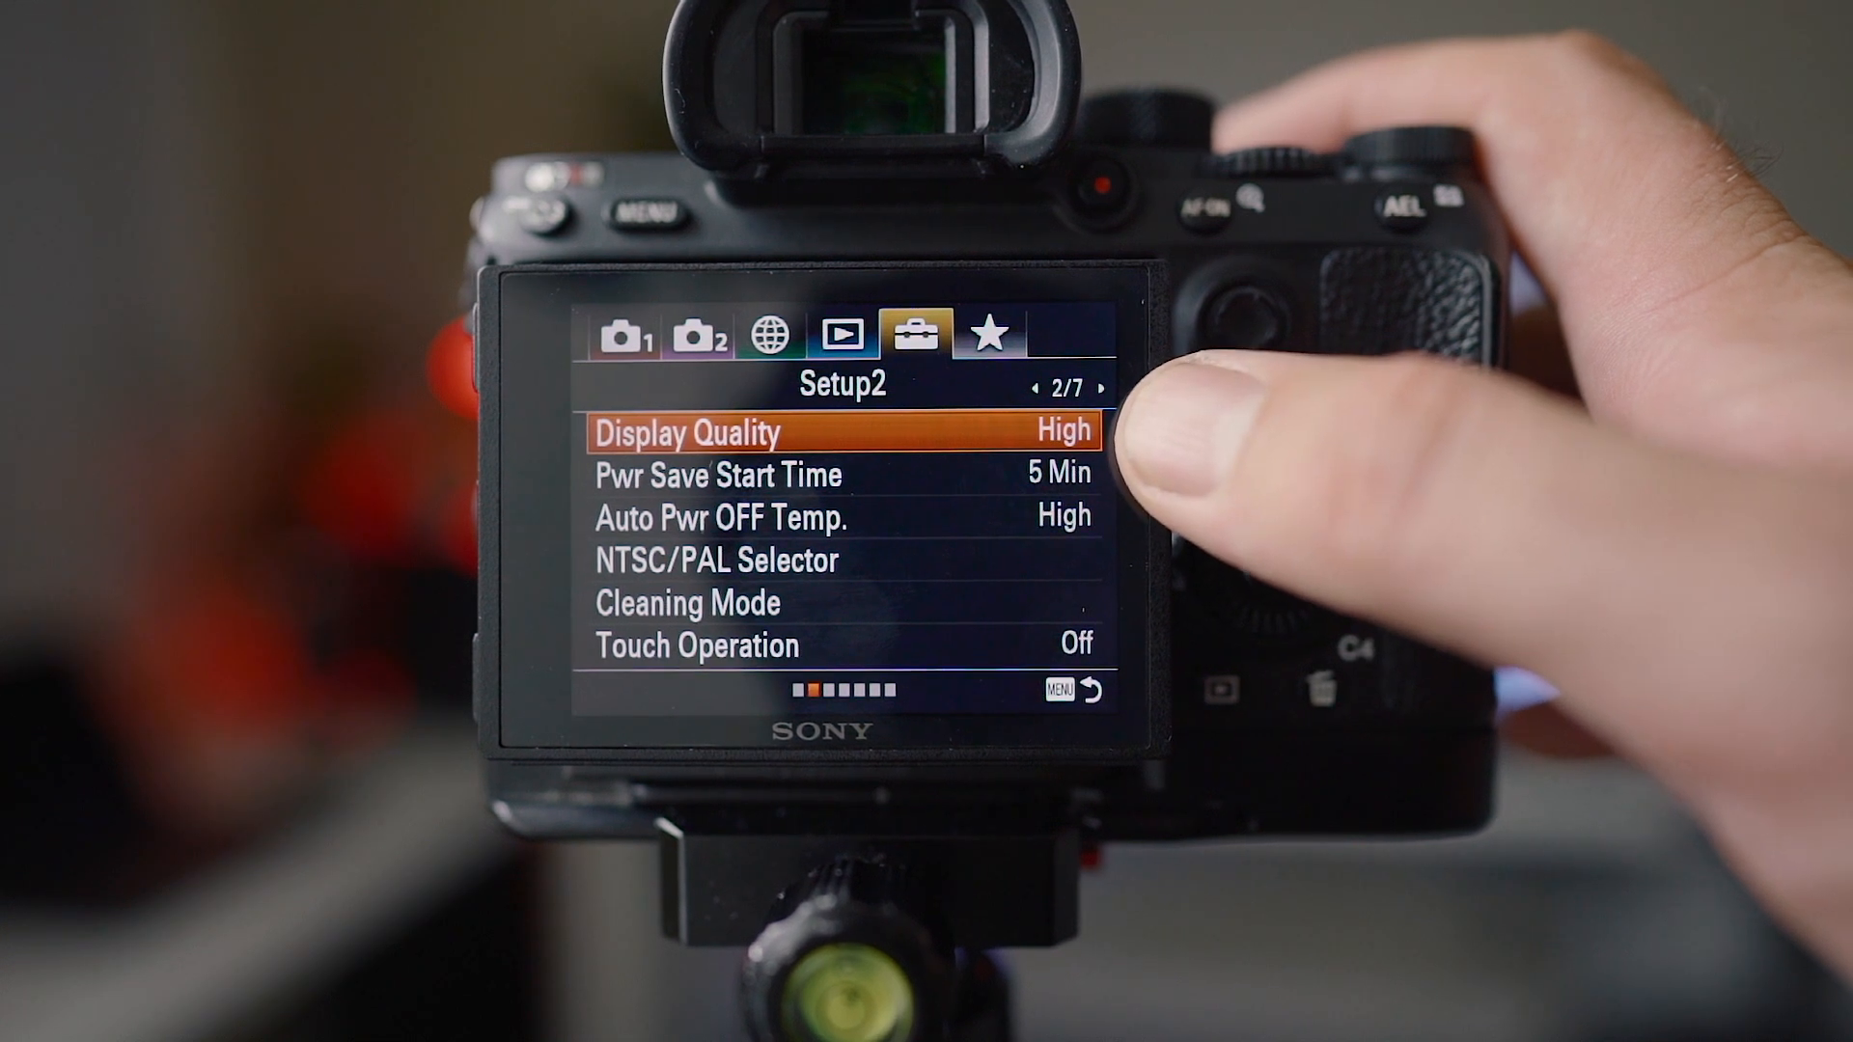
# Step: Set Display Quality to High and Pwr Save Start Time to 5 Min on Setup2
pyautogui.press('Down')
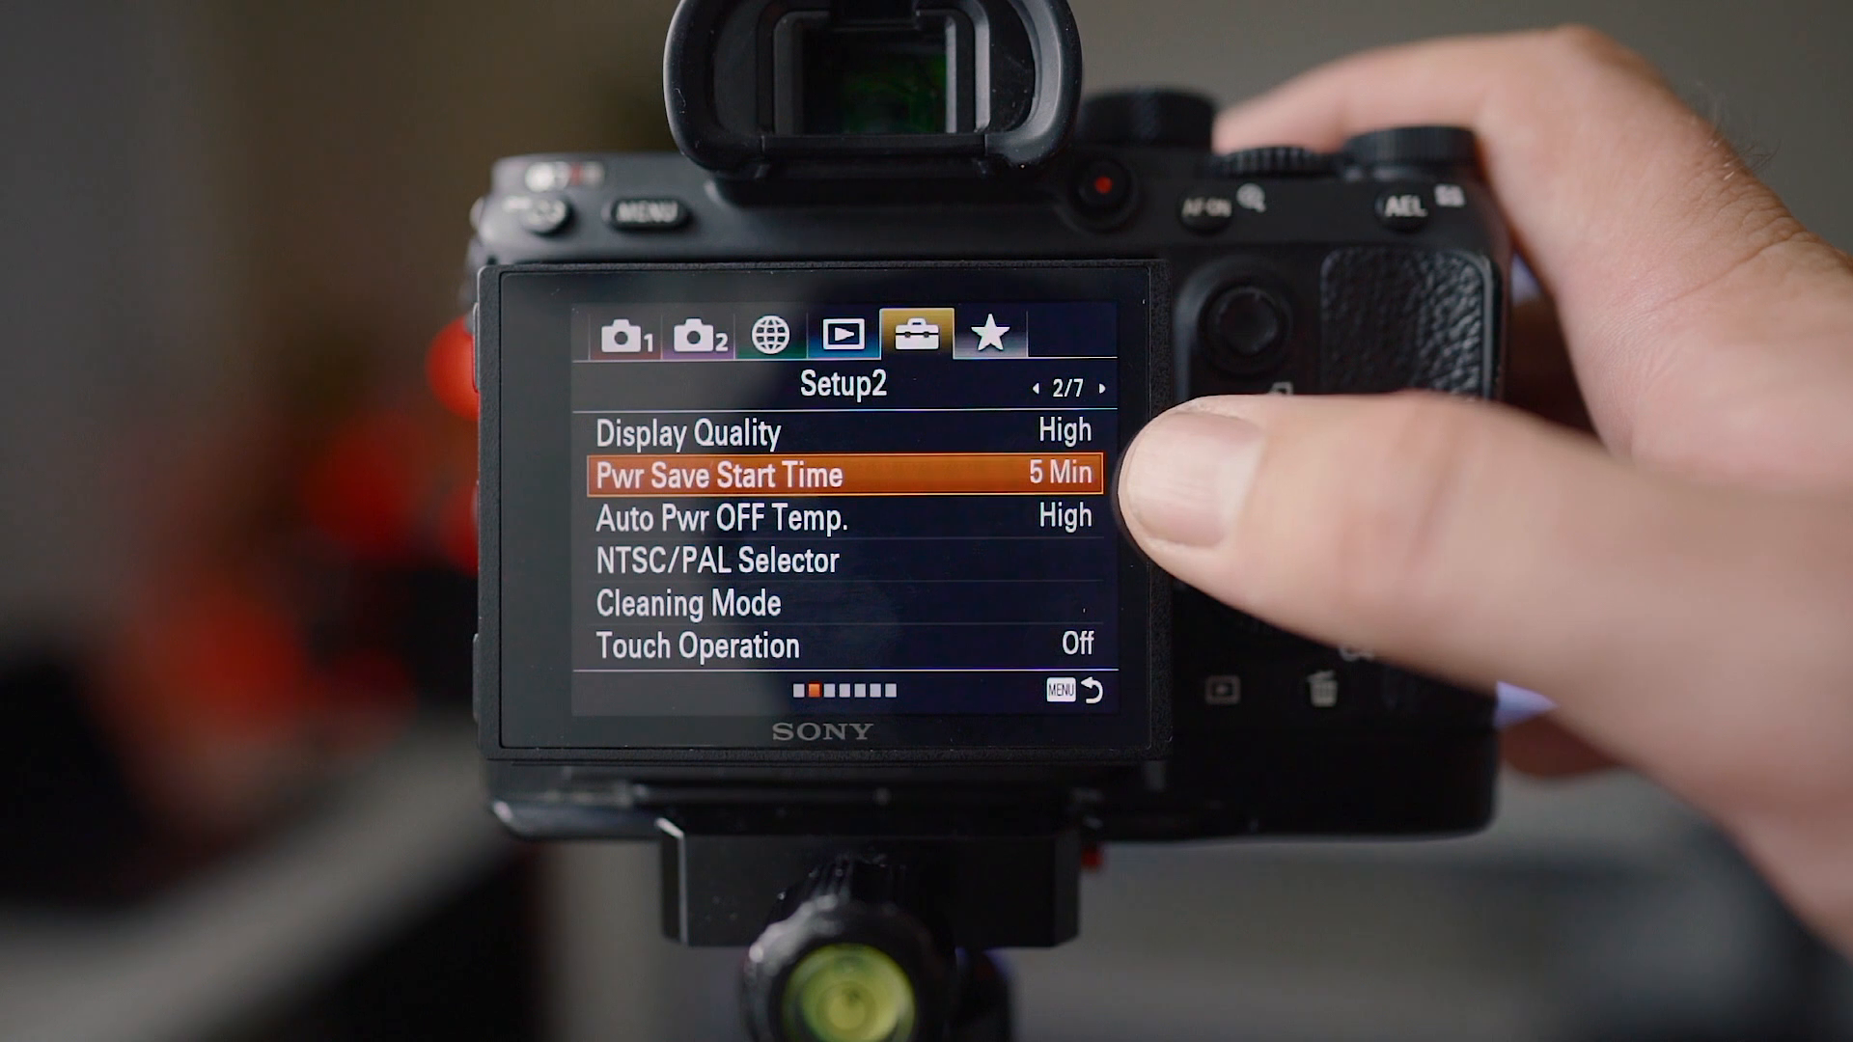